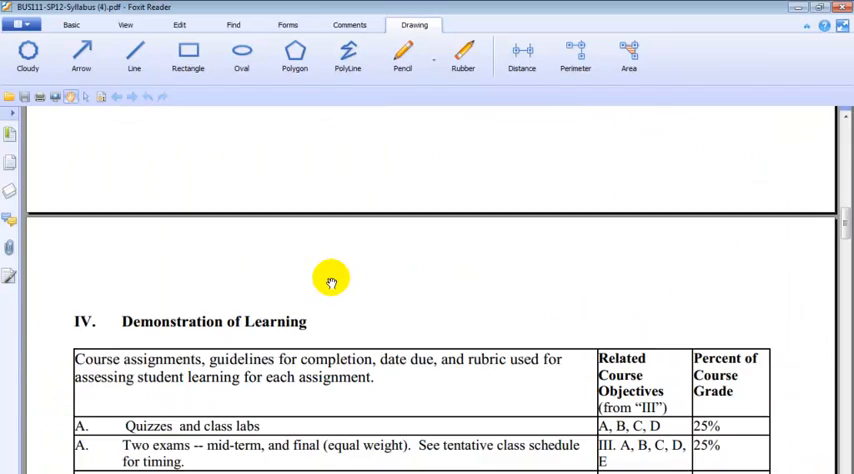
Scroll the BUS111 syllabus PDF to the Demonstration of Learning grading table
scroll("down", 3)
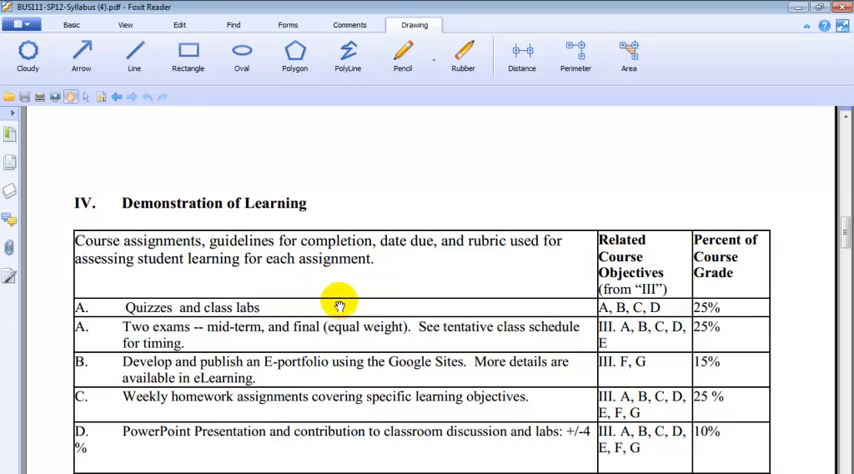
mouse_move(285, 327)
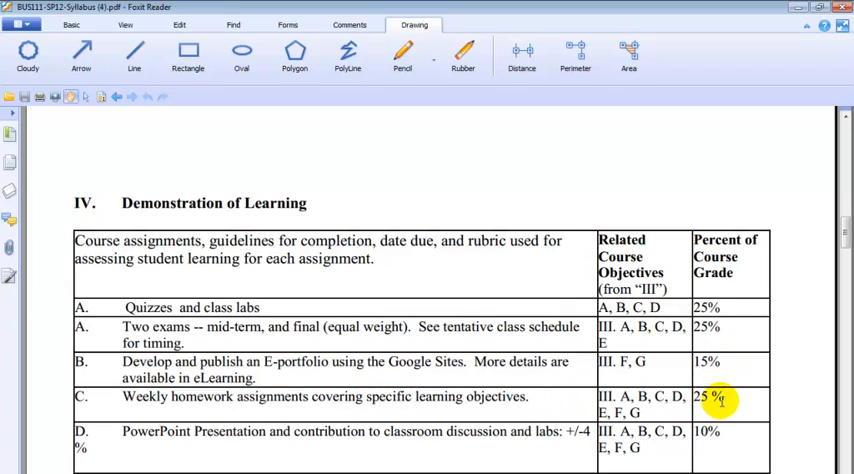
mouse_move(480, 456)
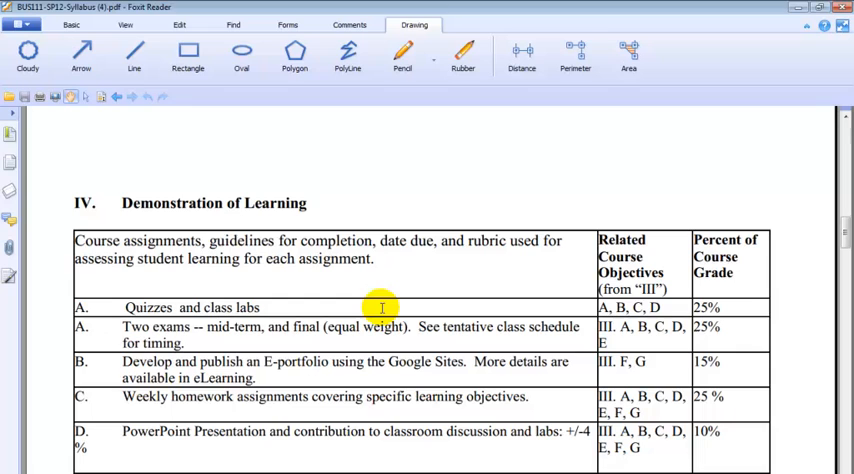
mouse_move(731, 307)
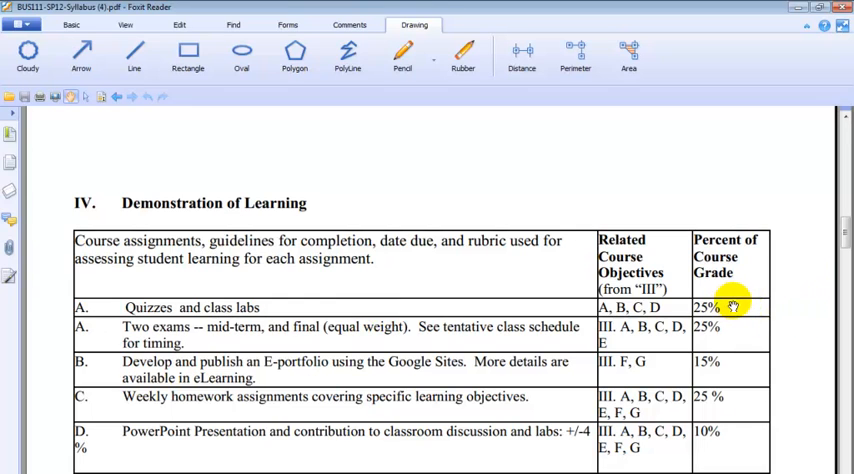
mouse_move(732, 300)
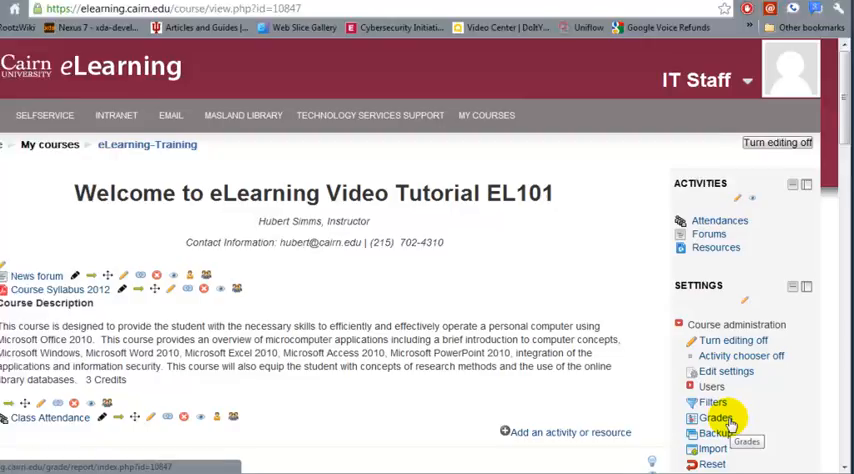
Open the eLearning-Training course gradebook from Course administration > Grades
scroll("down", 3)
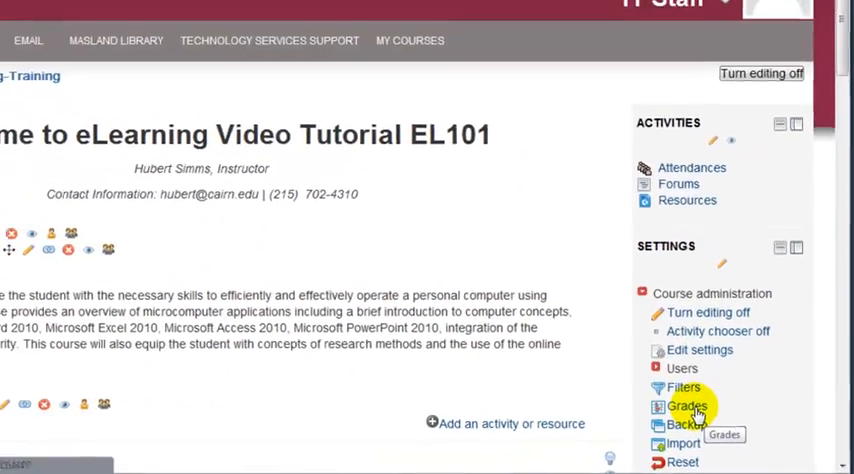
left_click(686, 406)
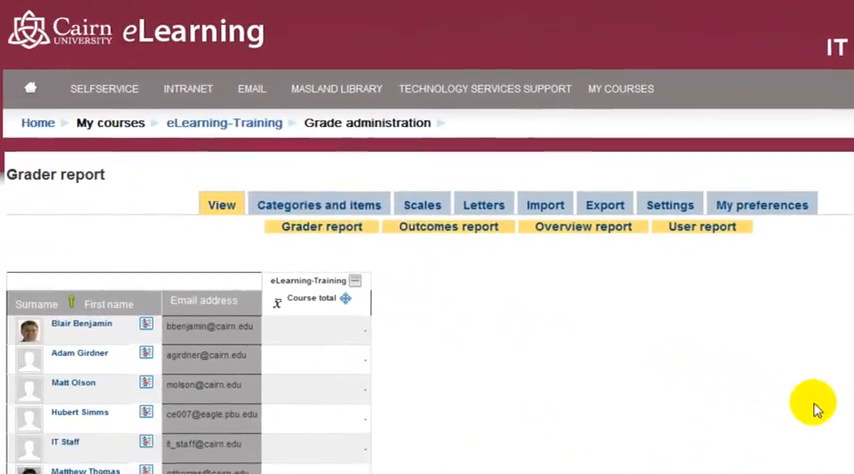
mouse_move(335, 208)
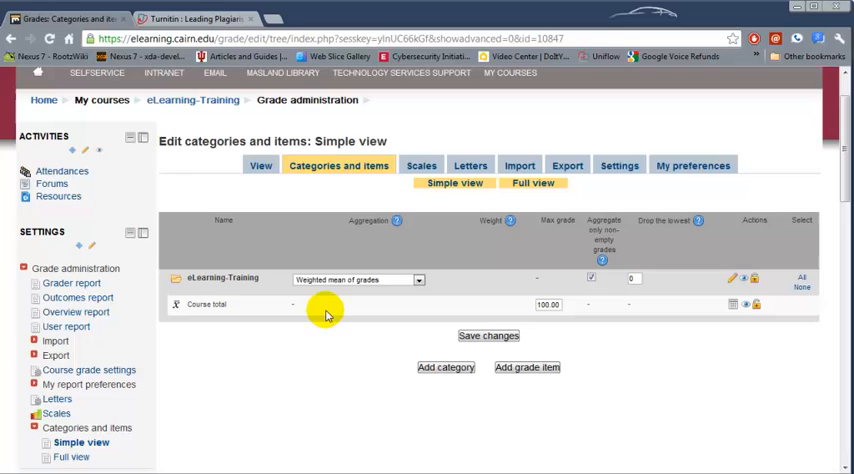
mouse_move(297, 288)
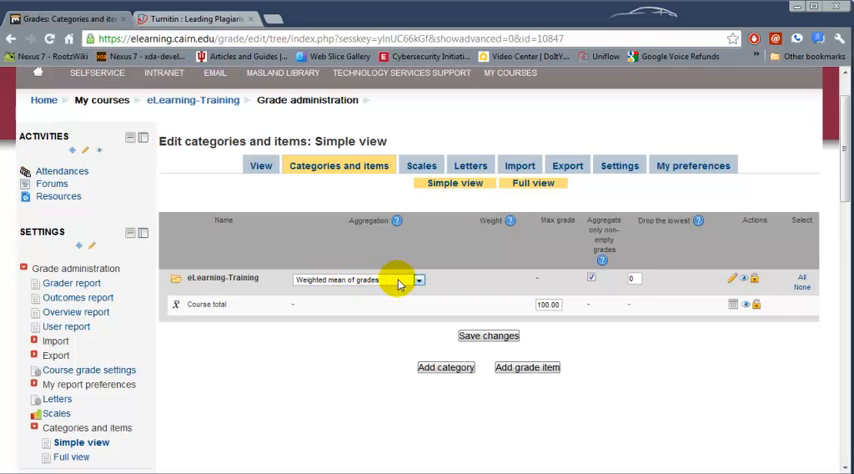
mouse_move(395, 221)
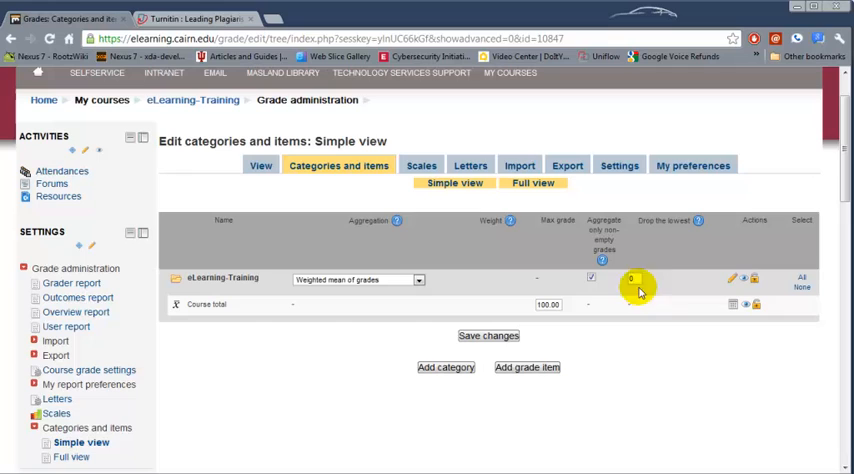
mouse_move(398, 221)
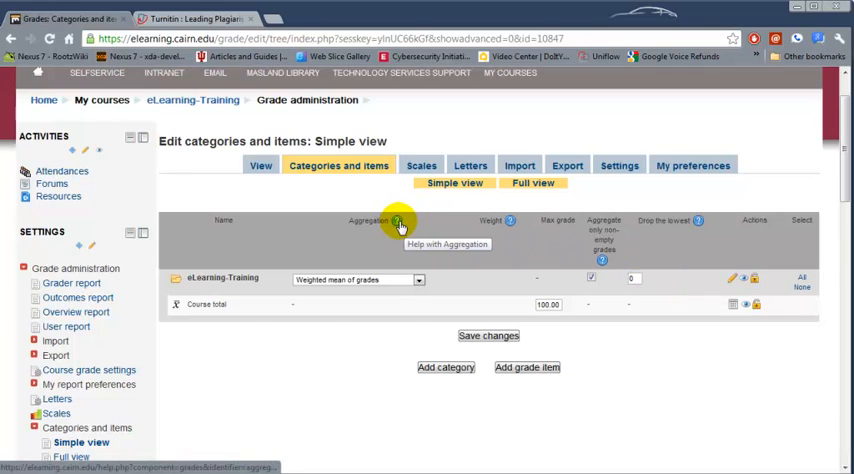
mouse_move(412, 296)
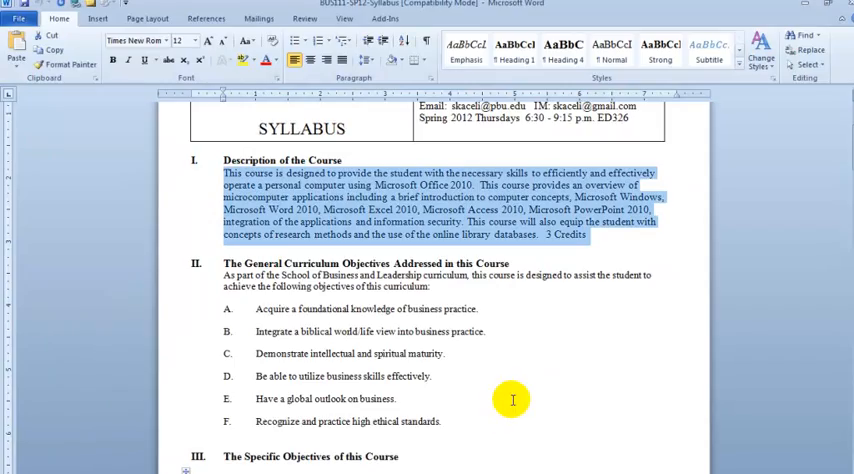
Review the Word syllabus grade-percentage table, then start a new Moodle grade category
scroll("down", 3)
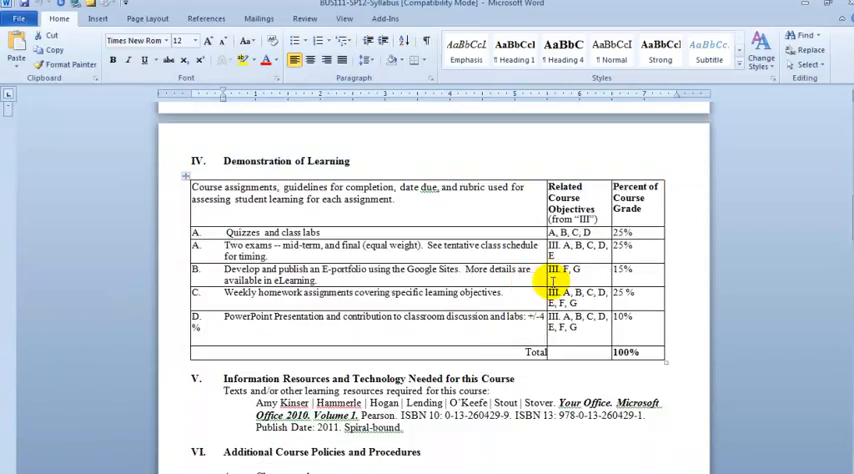
scroll("down", 3)
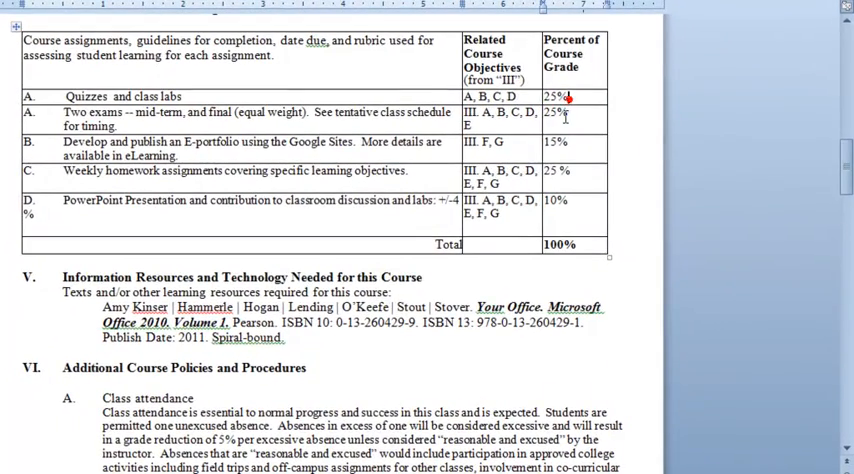
left_click(555, 142)
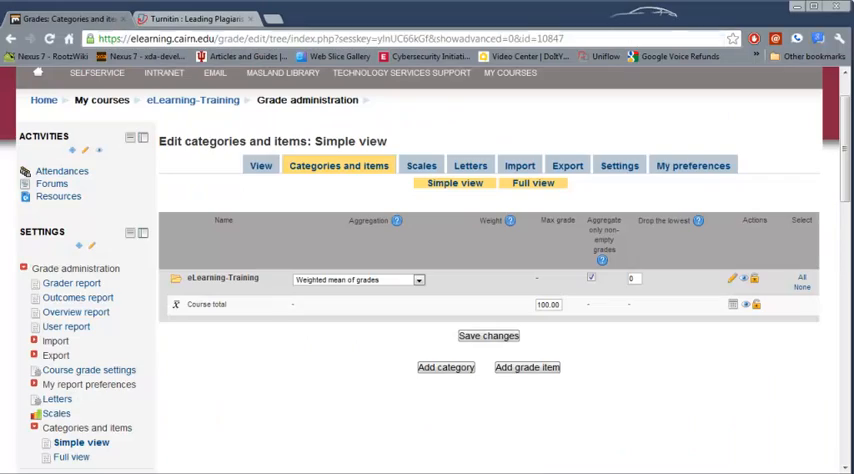
left_click(445, 366)
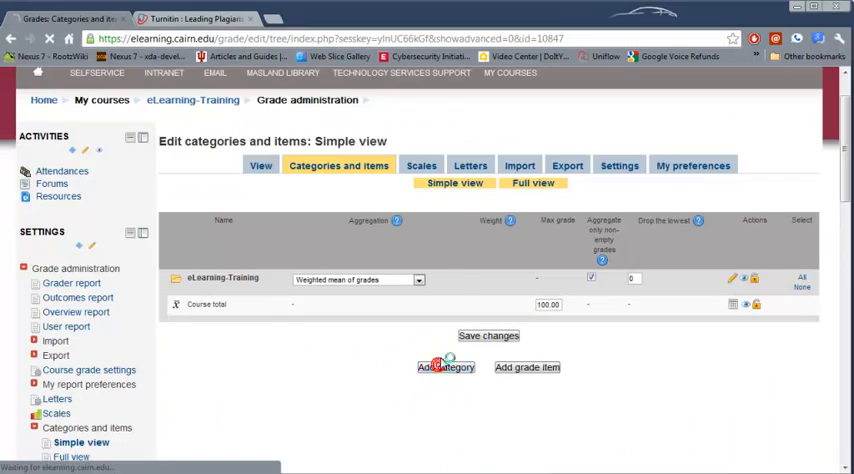
left_click(444, 367)
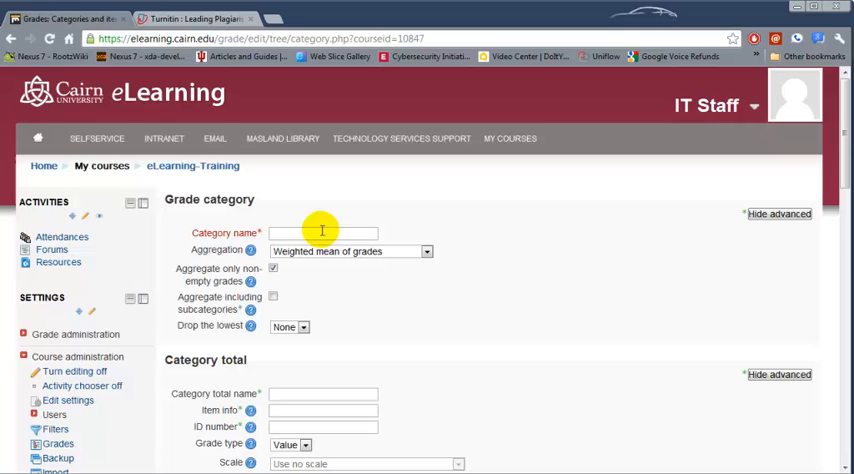
Name the new category 'Quizzes and Class Assignments' with default settings and save it
type("Q")
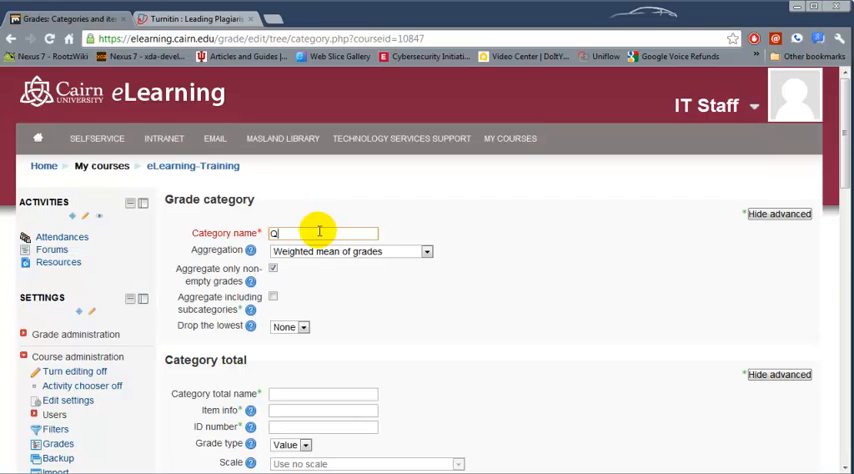
type("uizzes and")
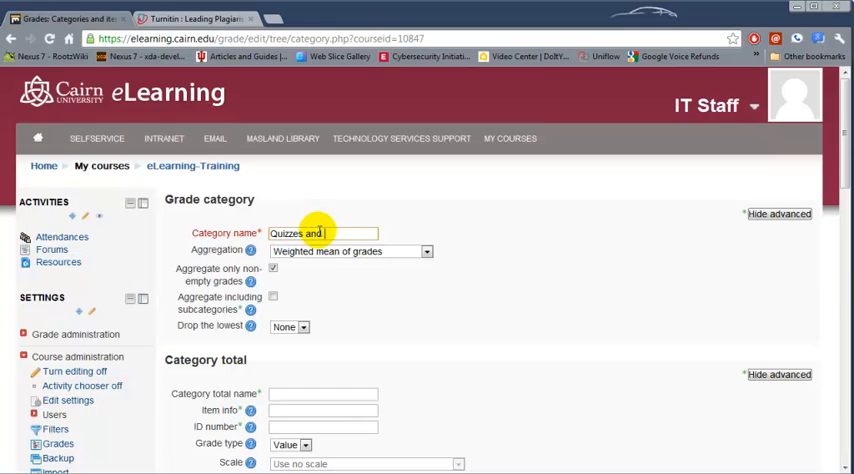
type("Class Assign")
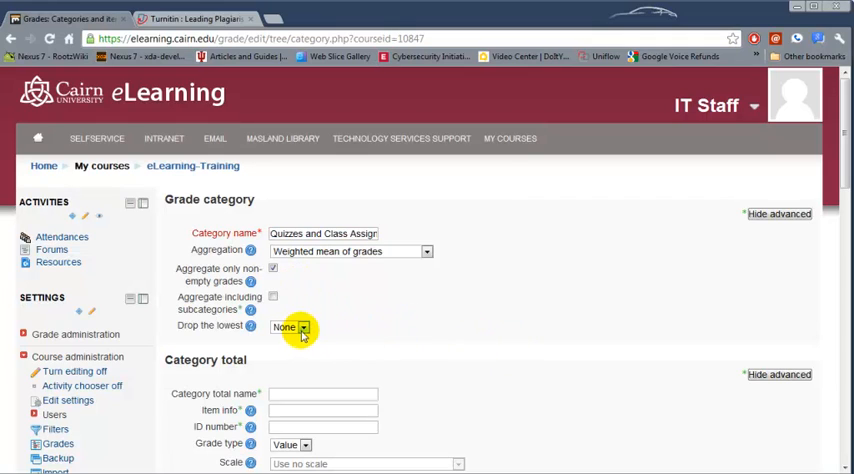
left_click(290, 327)
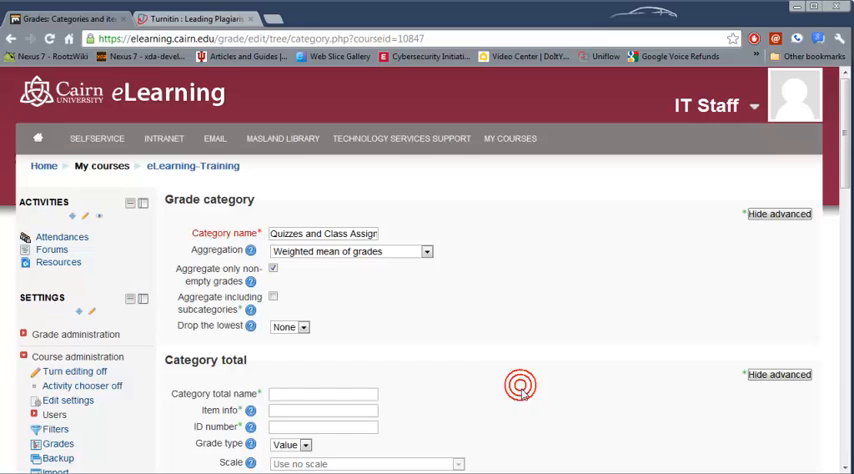
scroll("down", 3)
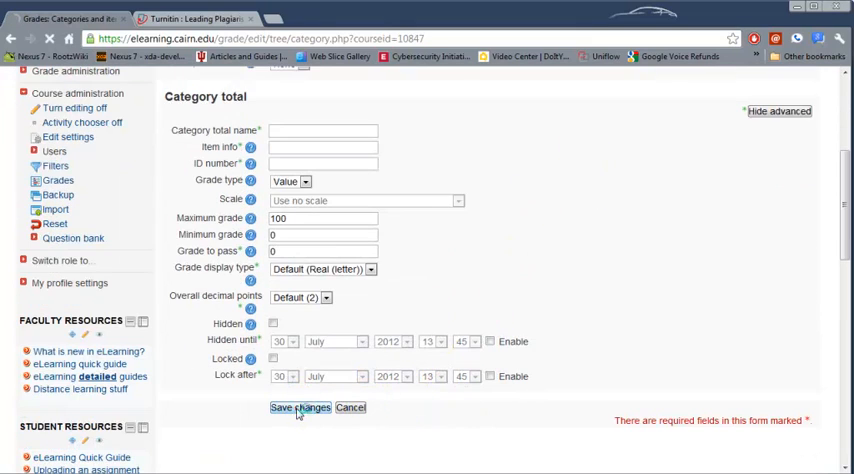
left_click(300, 407)
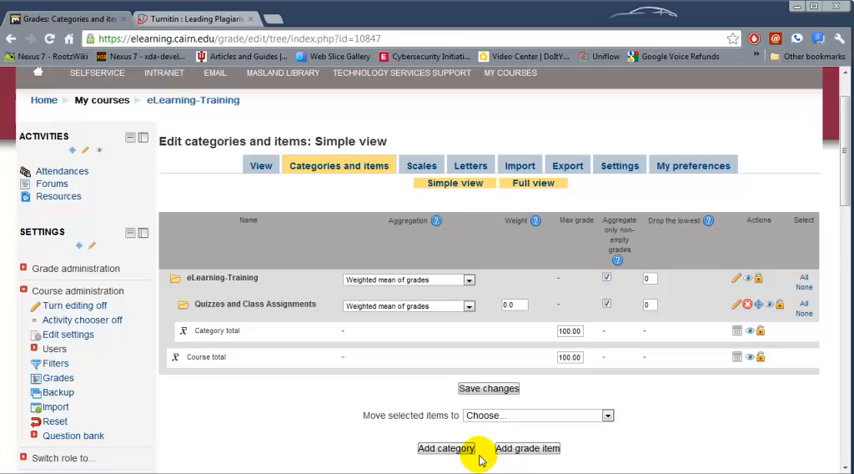
Add and save an 'Exams' grade category
left_click(446, 448)
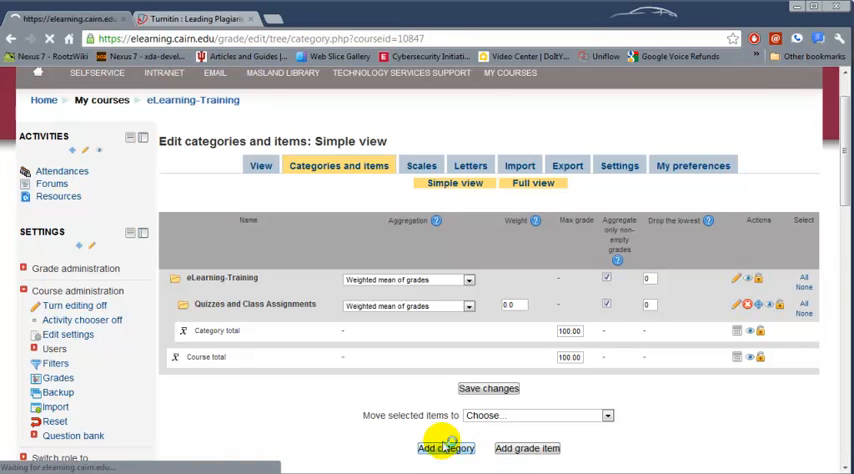
left_click(446, 448)
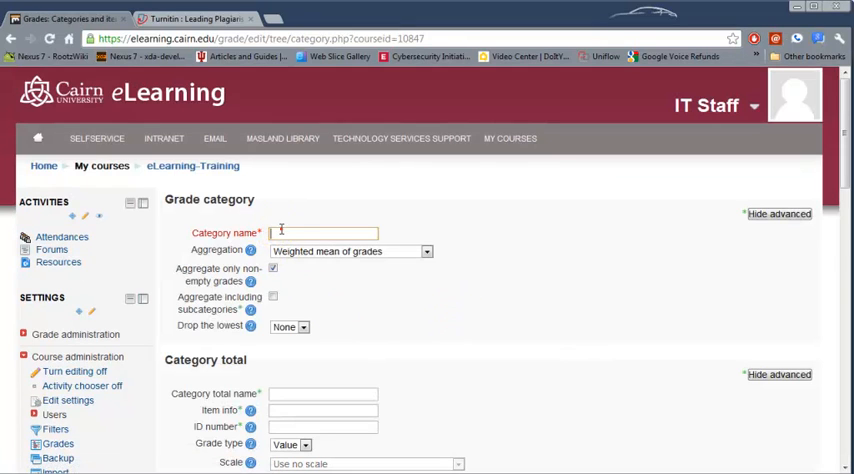
type("Exams")
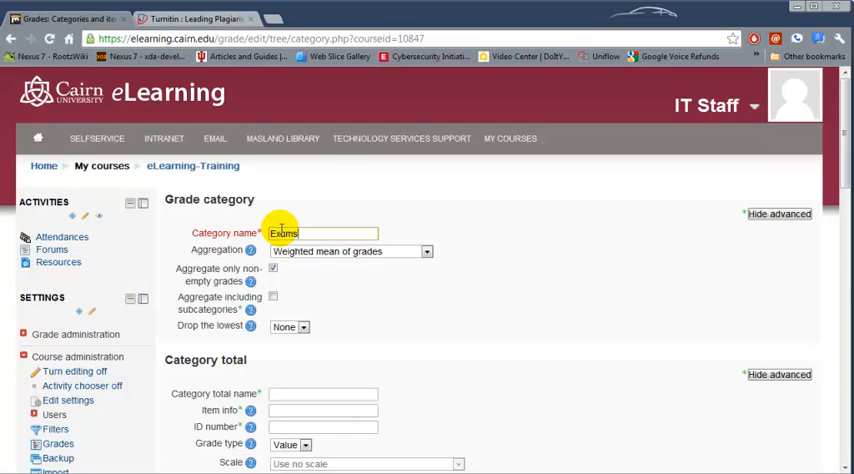
scroll("down", 3)
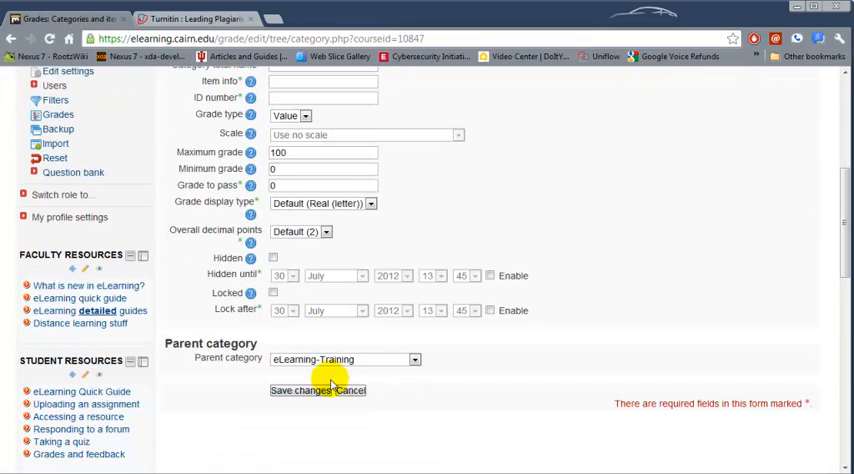
left_click(300, 390)
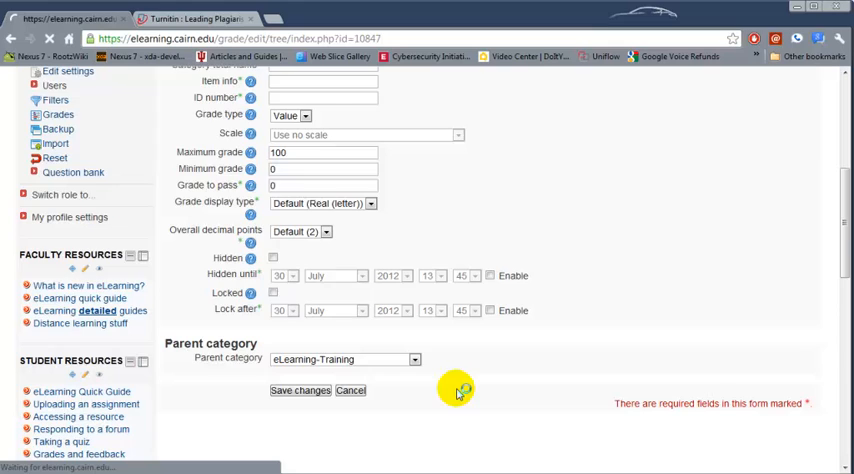
Add and save a 'Projects' grade category
left_click(299, 390)
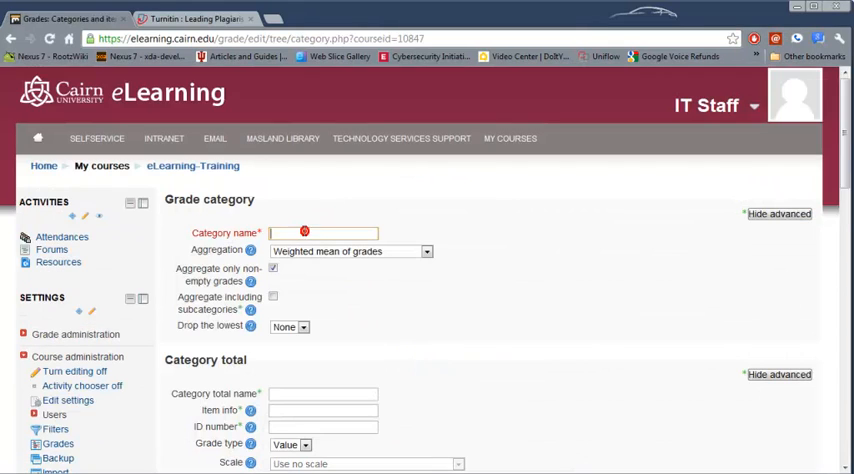
type("Project")
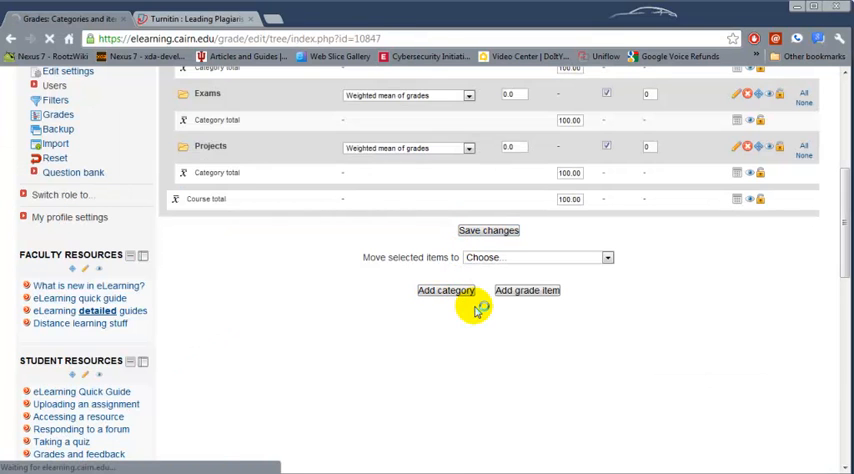
left_click(445, 290)
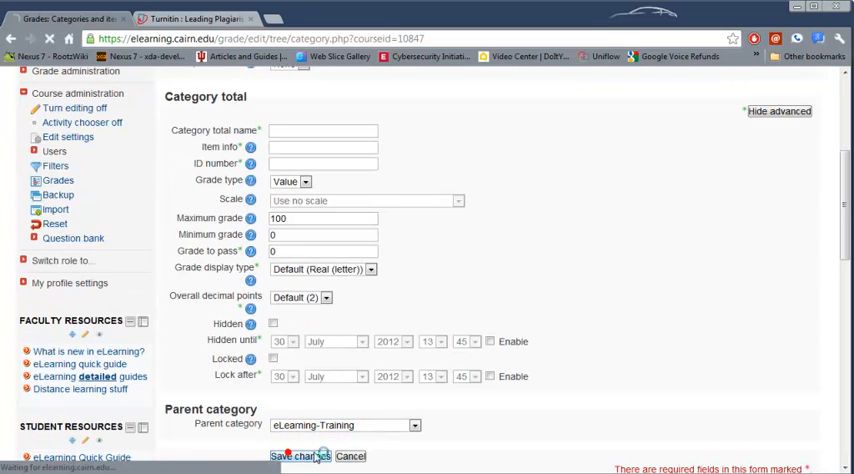
left_click(290, 456)
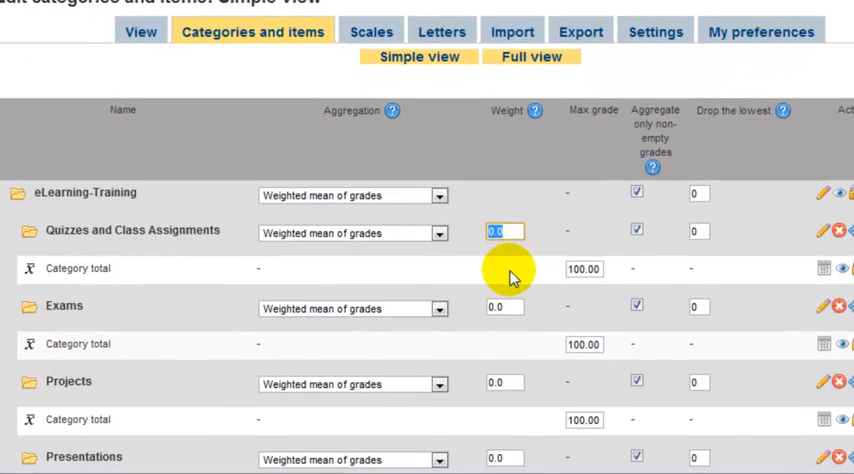
Enter the category weights, starting with 25 for Quizzes and Class Assignments
type("25")
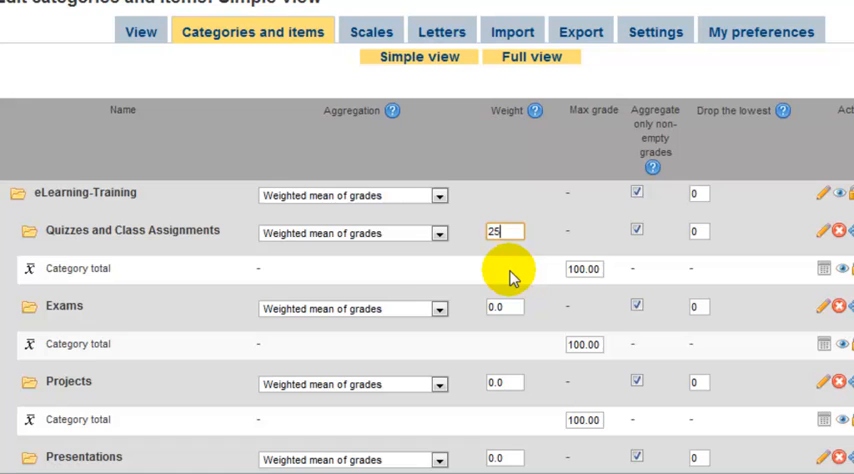
left_click(505, 307)
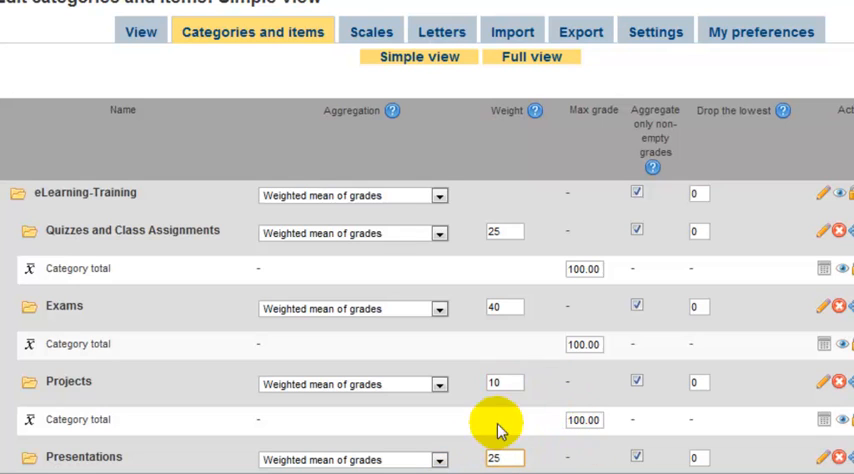
scroll("down", 3)
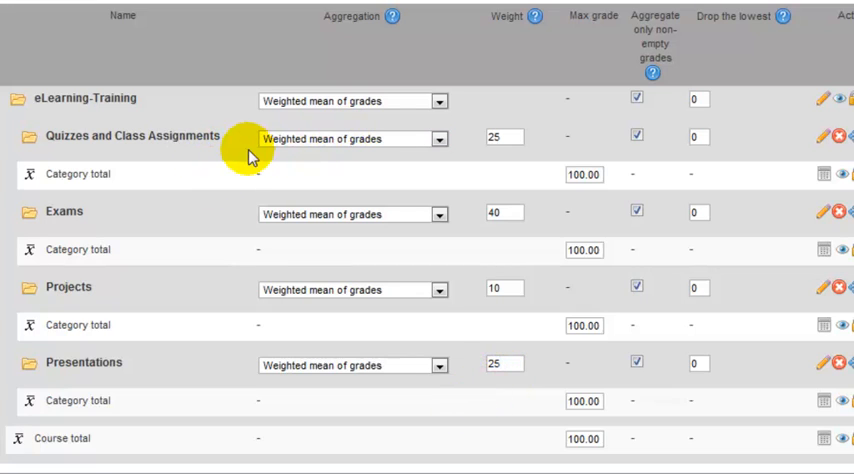
mouse_move(368, 150)
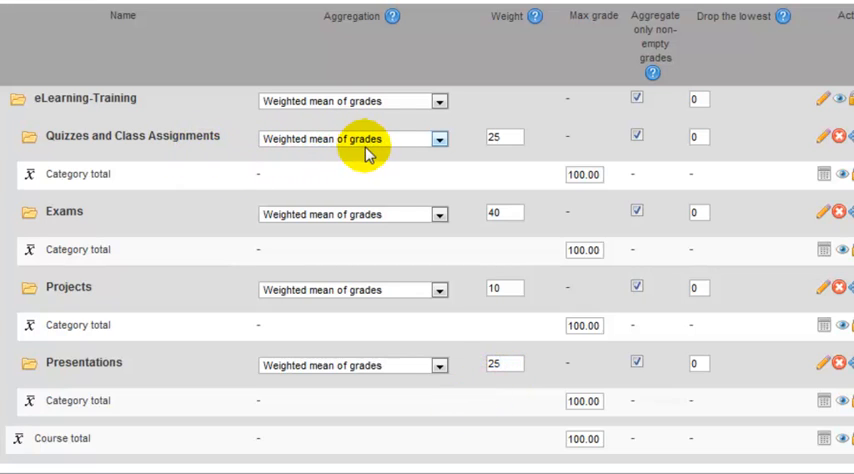
mouse_move(405, 158)
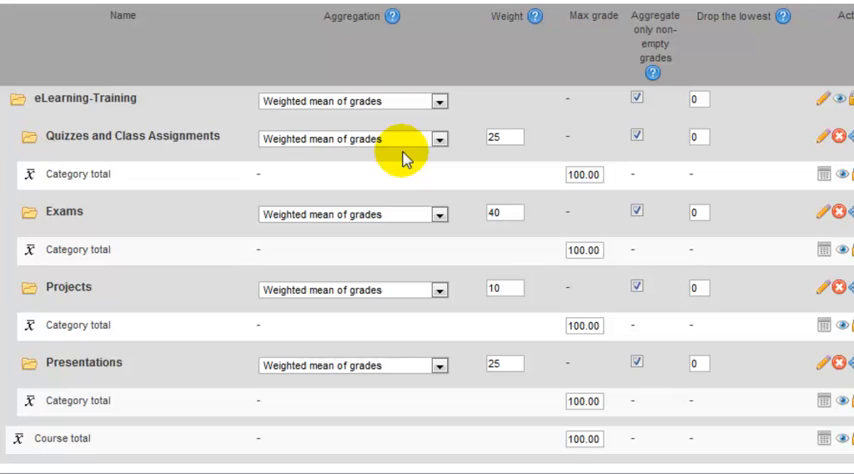
mouse_move(438, 139)
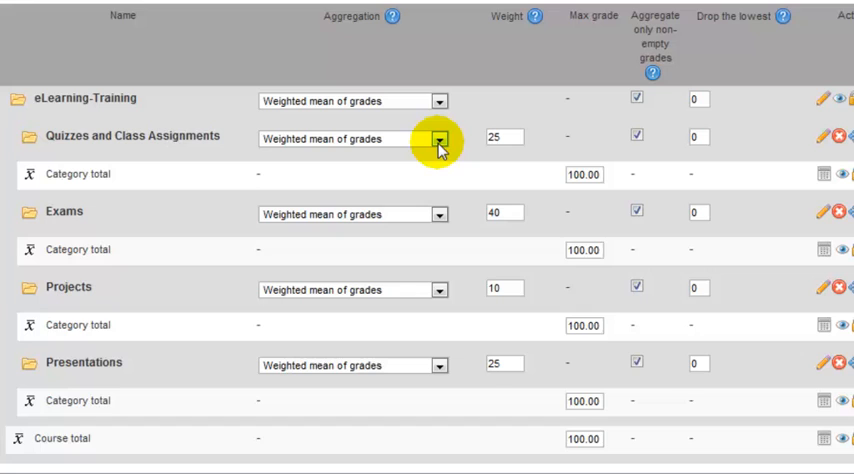
mouse_move(443, 146)
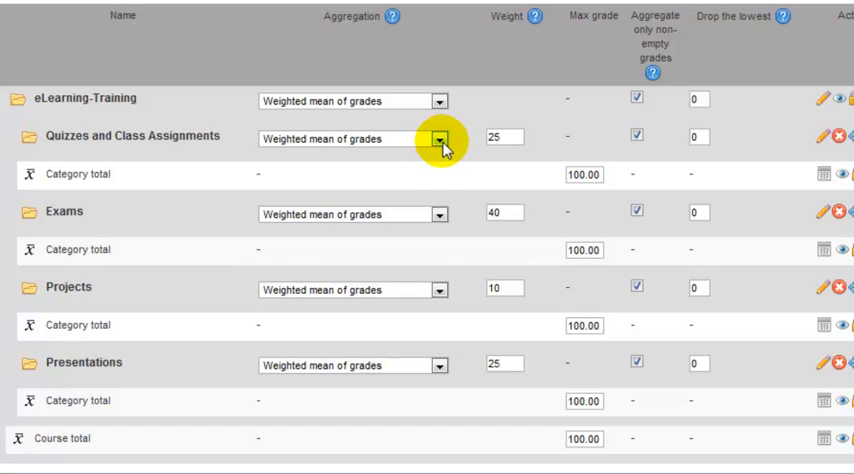
Set Quizzes and Class Assignments, Exams and Projects to simple weighted mean of grades
left_click(439, 138)
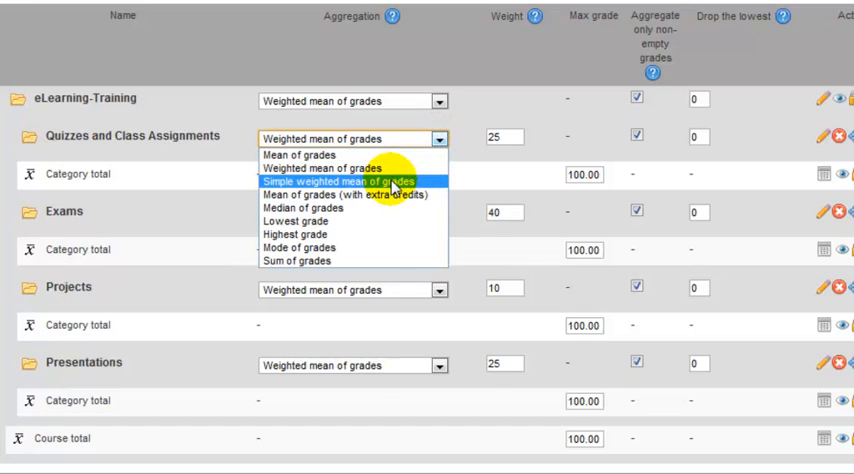
left_click(342, 181)
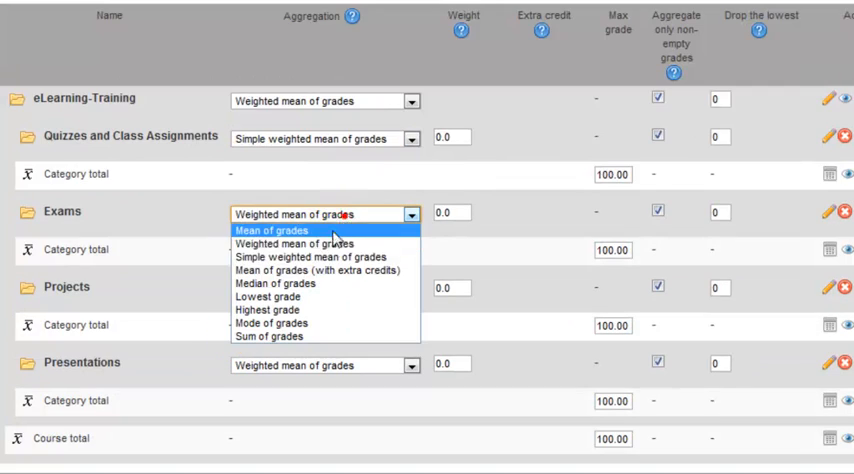
left_click(310, 256)
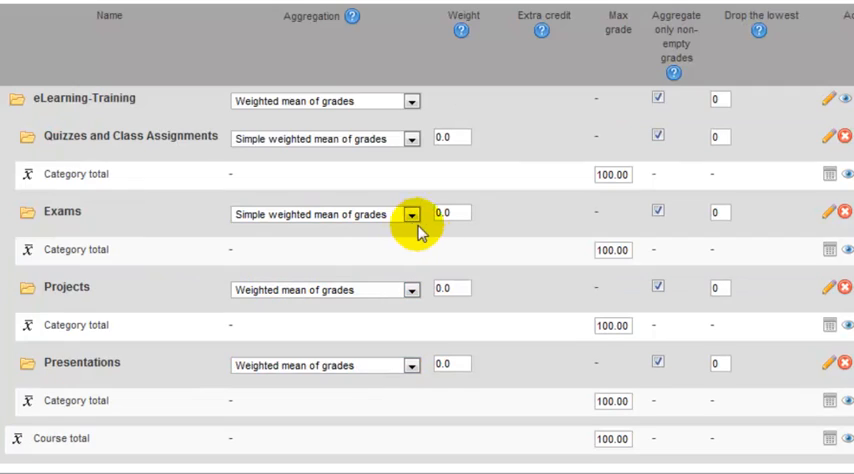
left_click(410, 290)
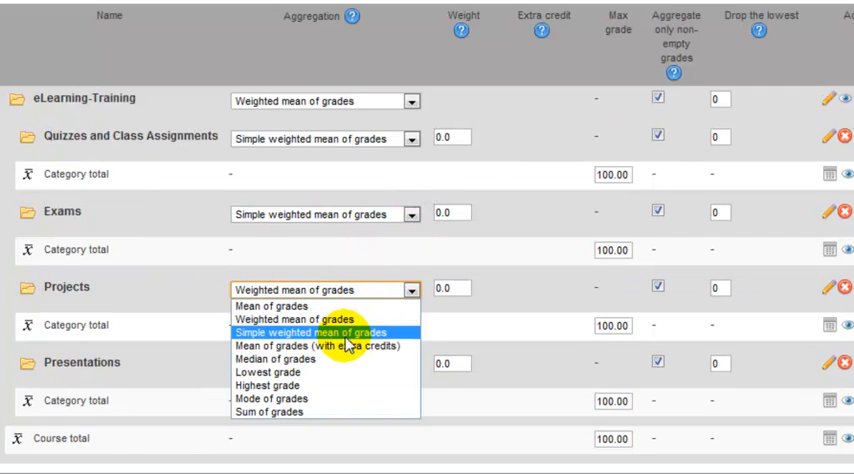
left_click(310, 333)
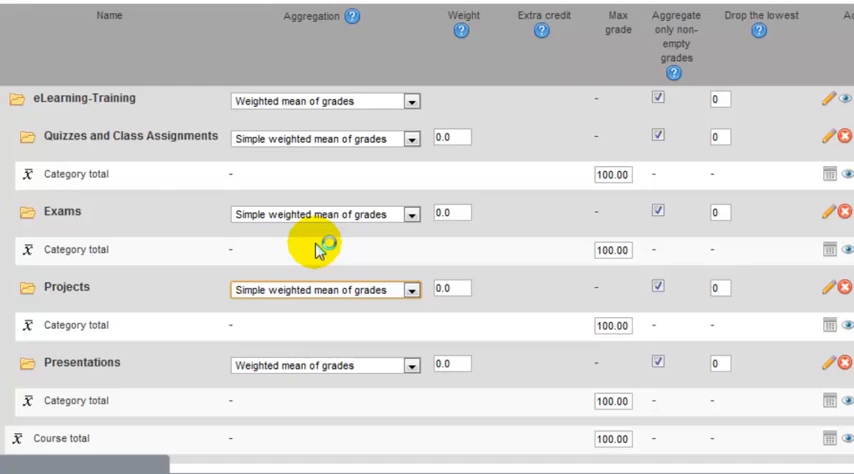
scroll("down", 3)
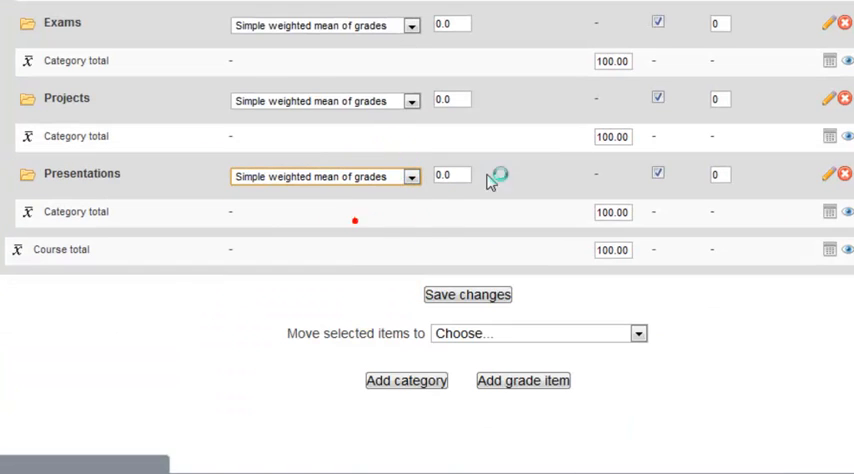
Retype the category weights 25, 40 and 10 in the Weight boxes
scroll("up", 3)
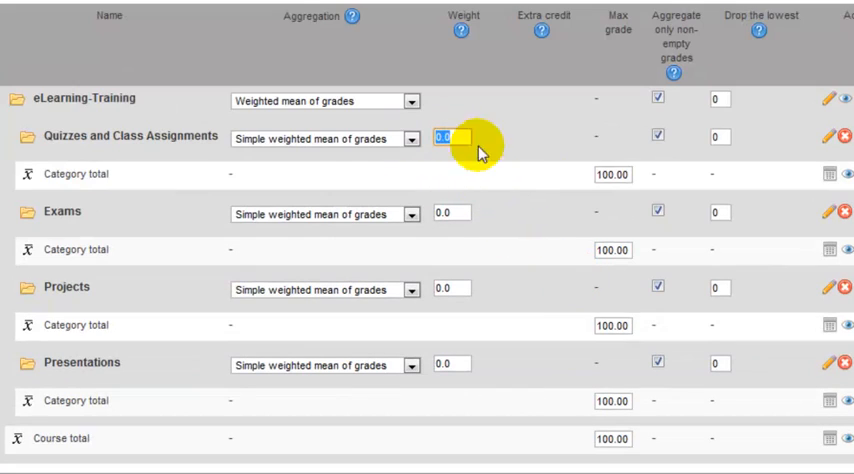
type("25")
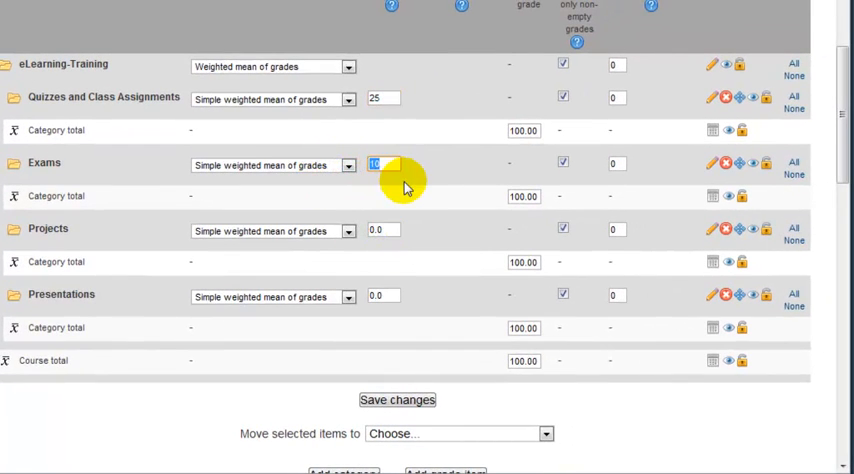
type("40")
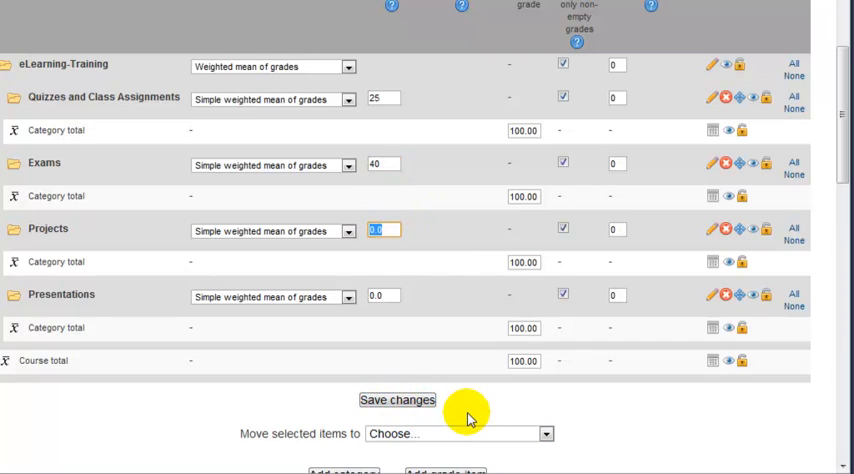
type("10")
left_click(384, 295)
type("25")
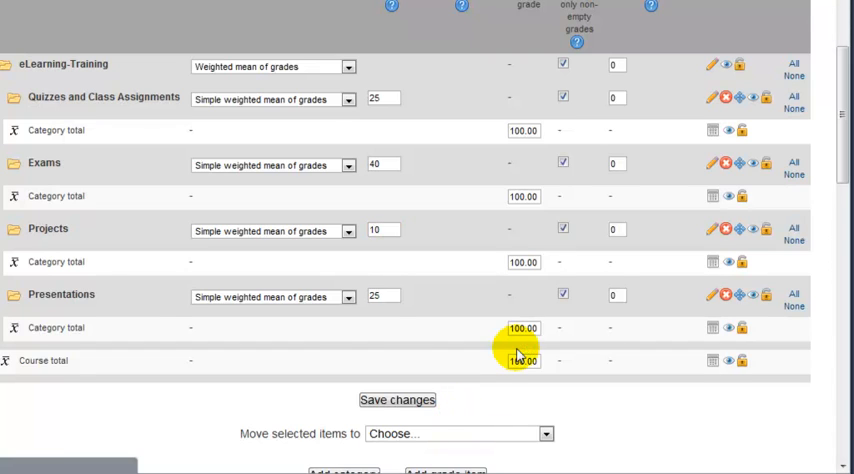
scroll("up", 3)
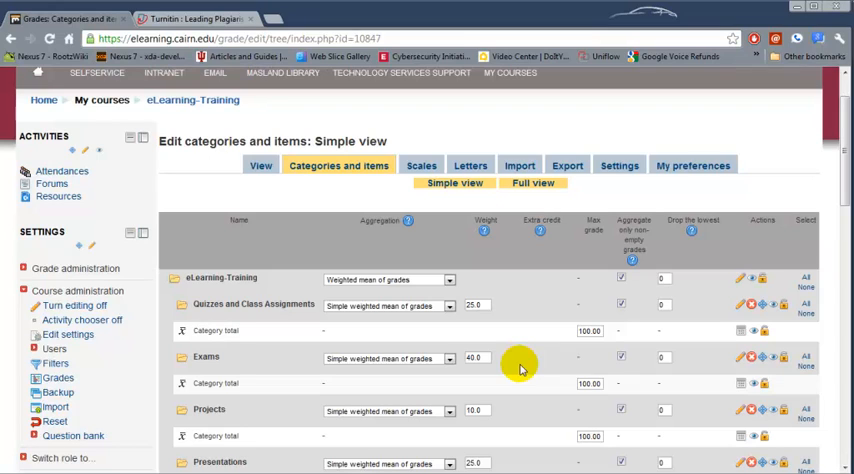
mouse_move(227, 357)
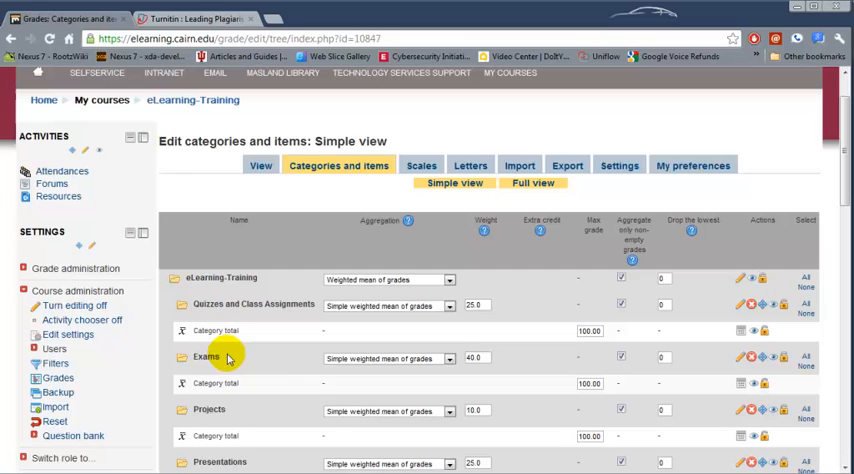
mouse_move(247, 385)
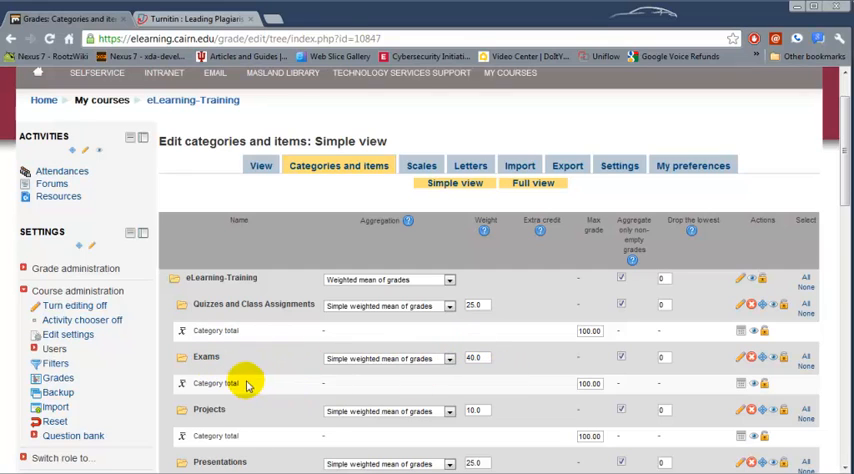
mouse_move(343, 390)
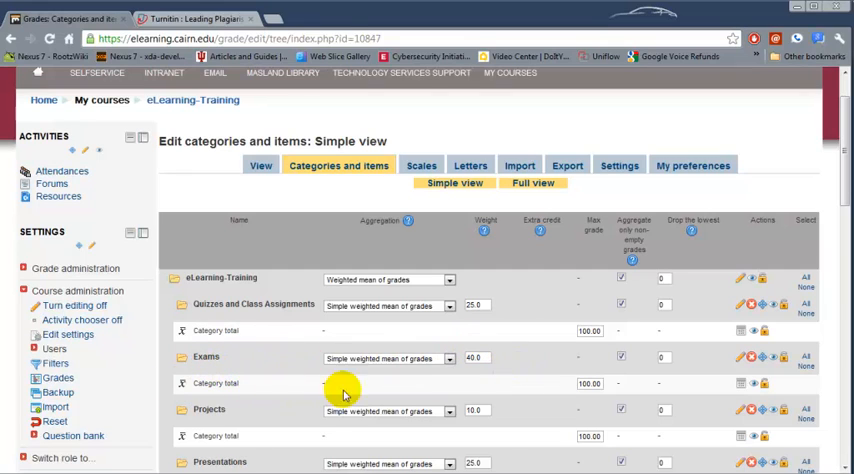
mouse_move(461, 353)
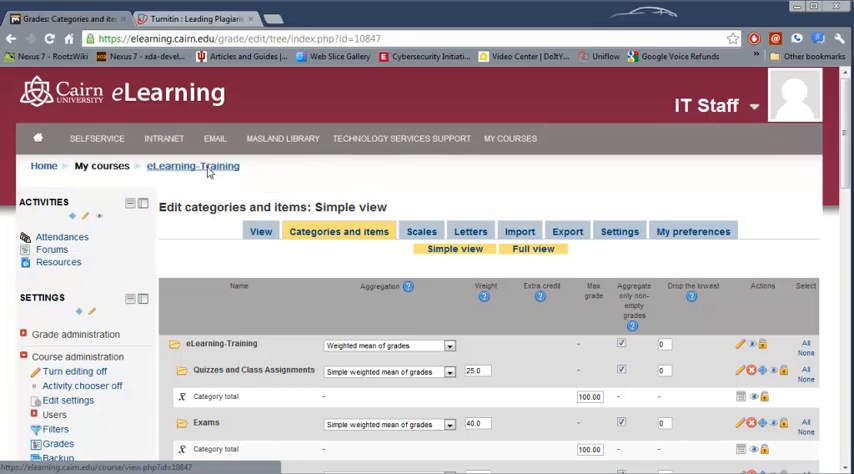
Follow the eLearning-Training breadcrumb link to the course welcome page
left_click(191, 166)
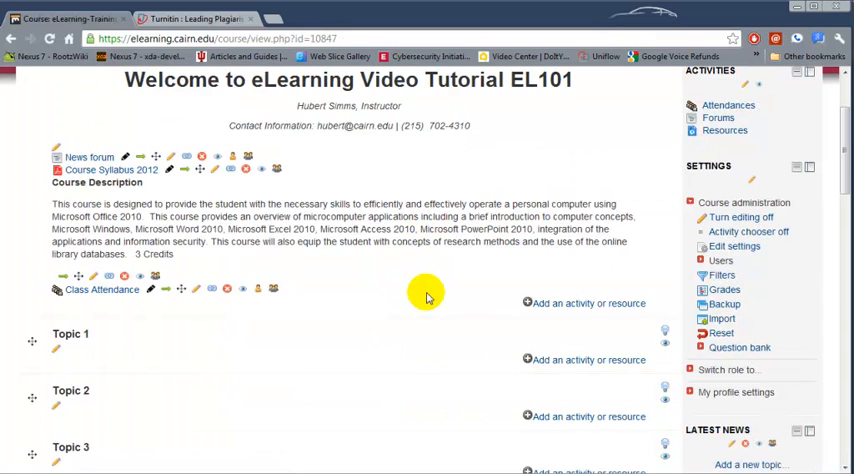